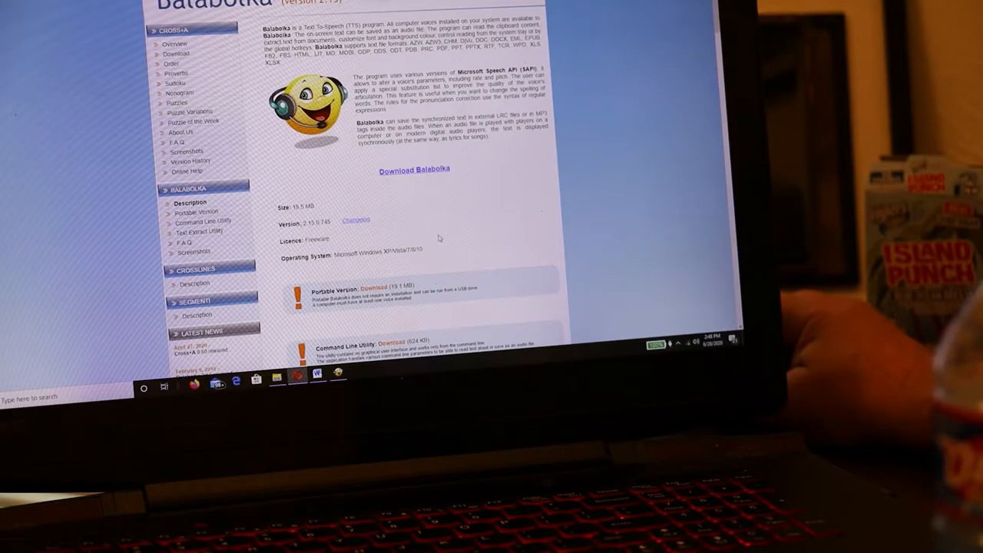
mouse_move(345, 184)
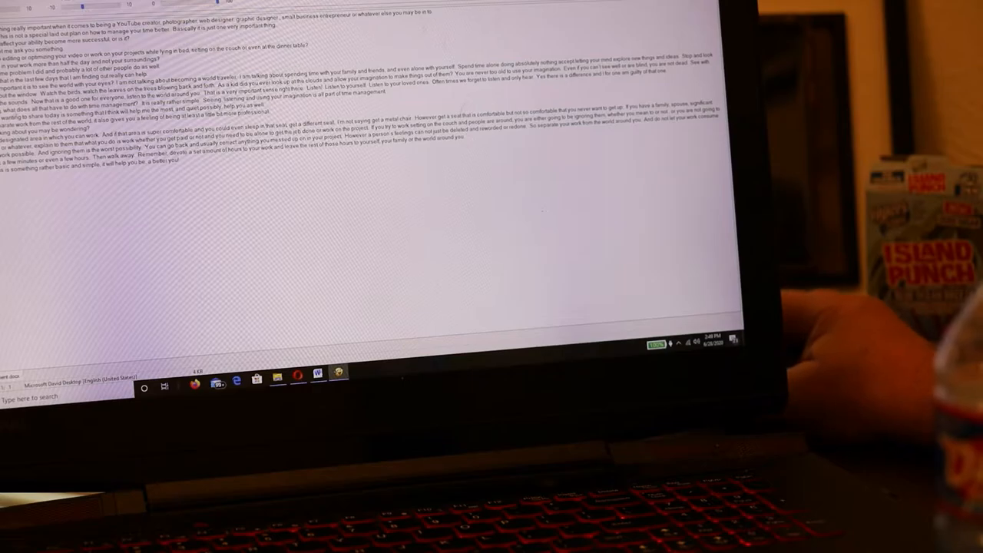
Step: Raise the speaker volume to 100 with the long text still loaded in Balabolka
click(670, 341)
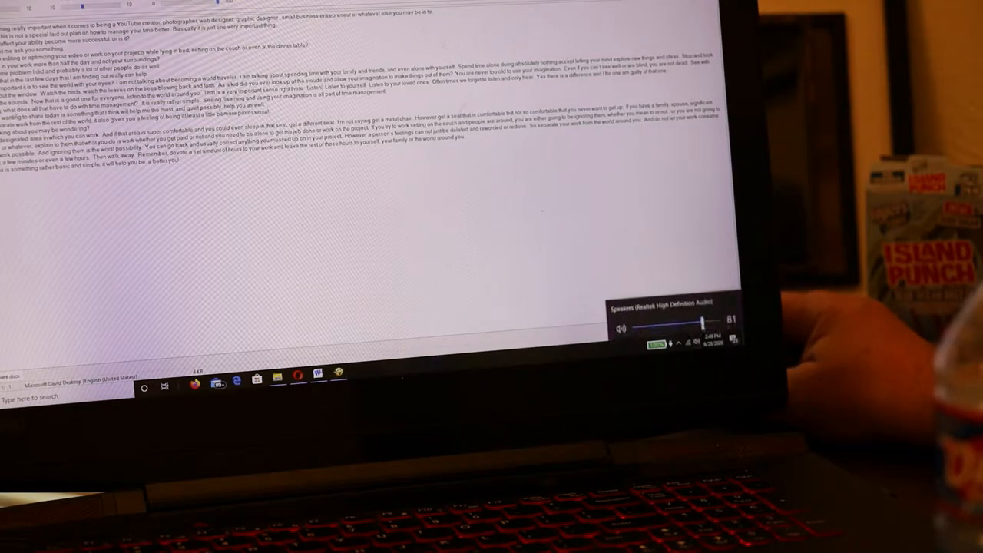
drag(695, 321, 725, 321)
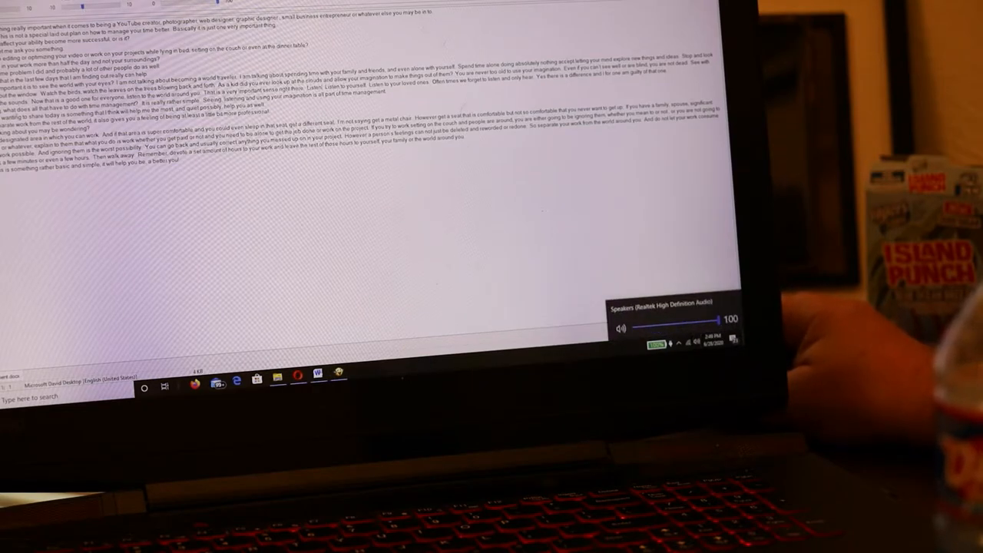